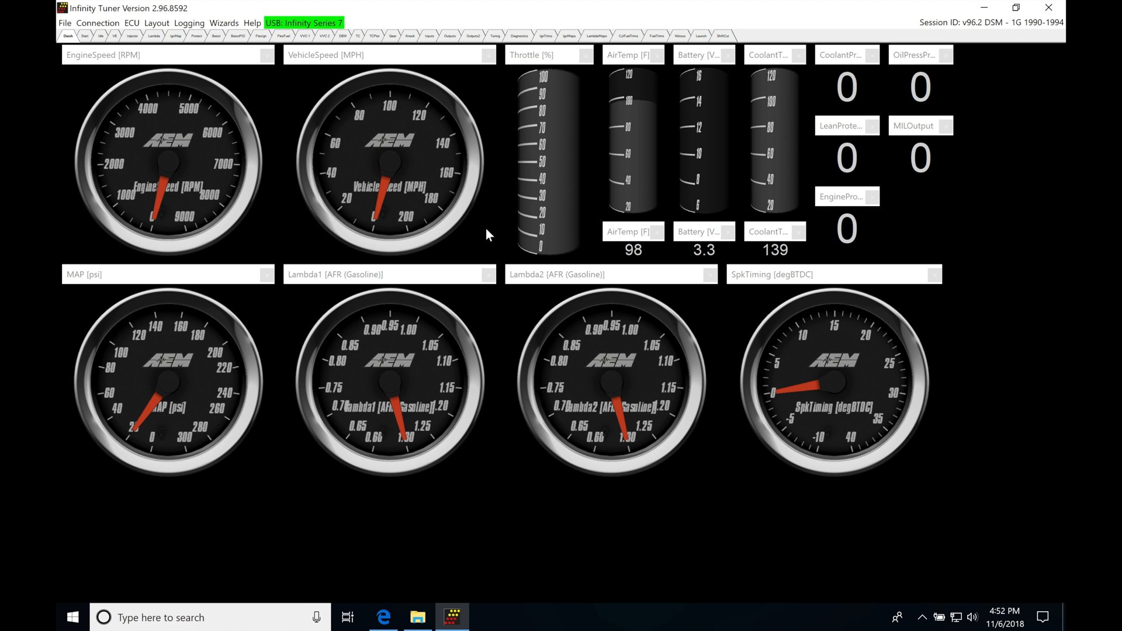
# Step: Bring up the Tuner Product Details page for serial 7100-0180 and its Available Software list
pyautogui.click(385, 617)
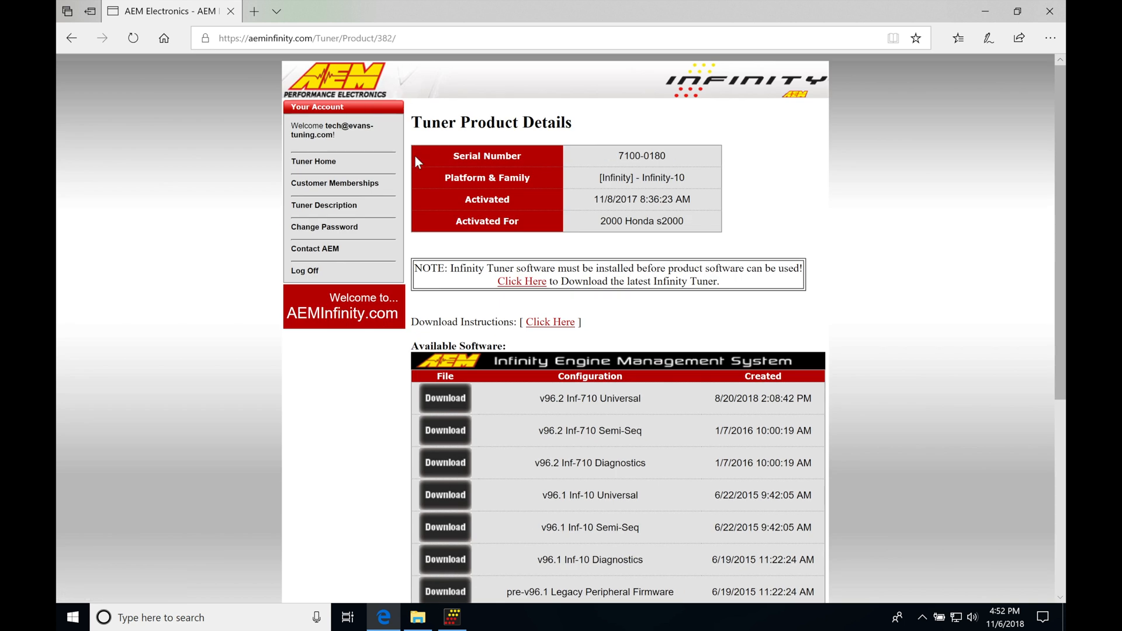
pyautogui.scroll(-3)
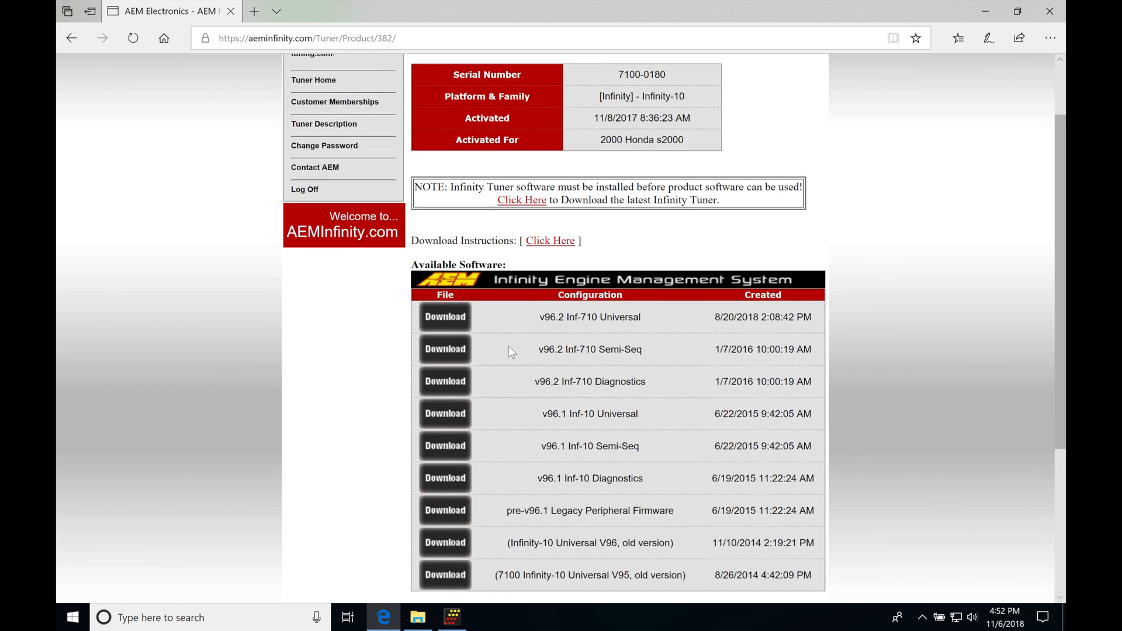
pyautogui.moveTo(550, 332)
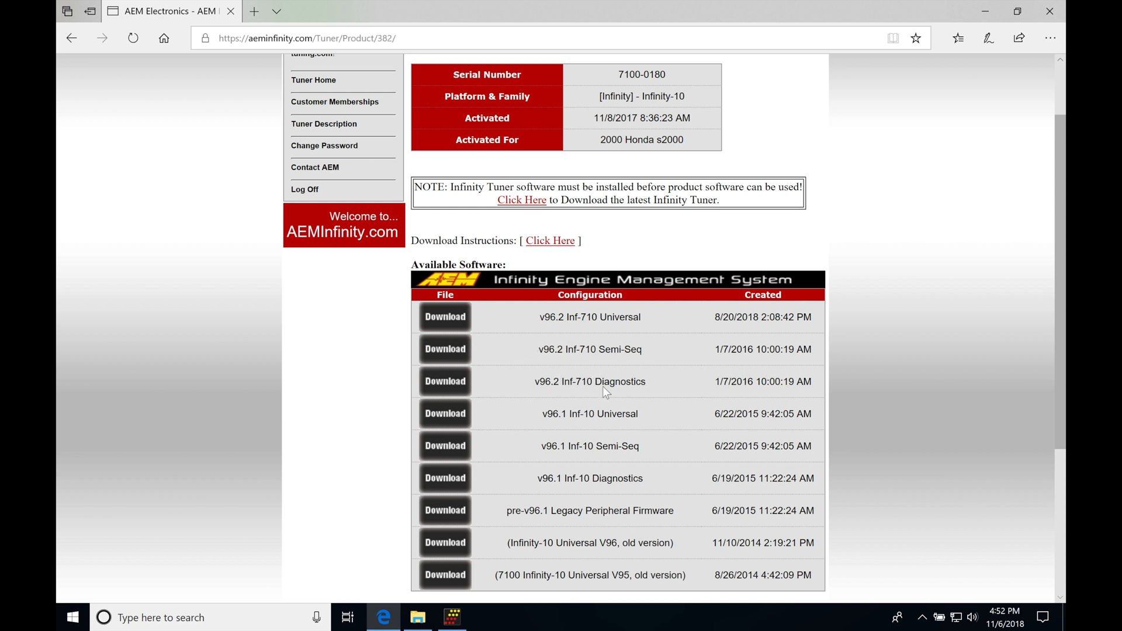
pyautogui.moveTo(536, 397)
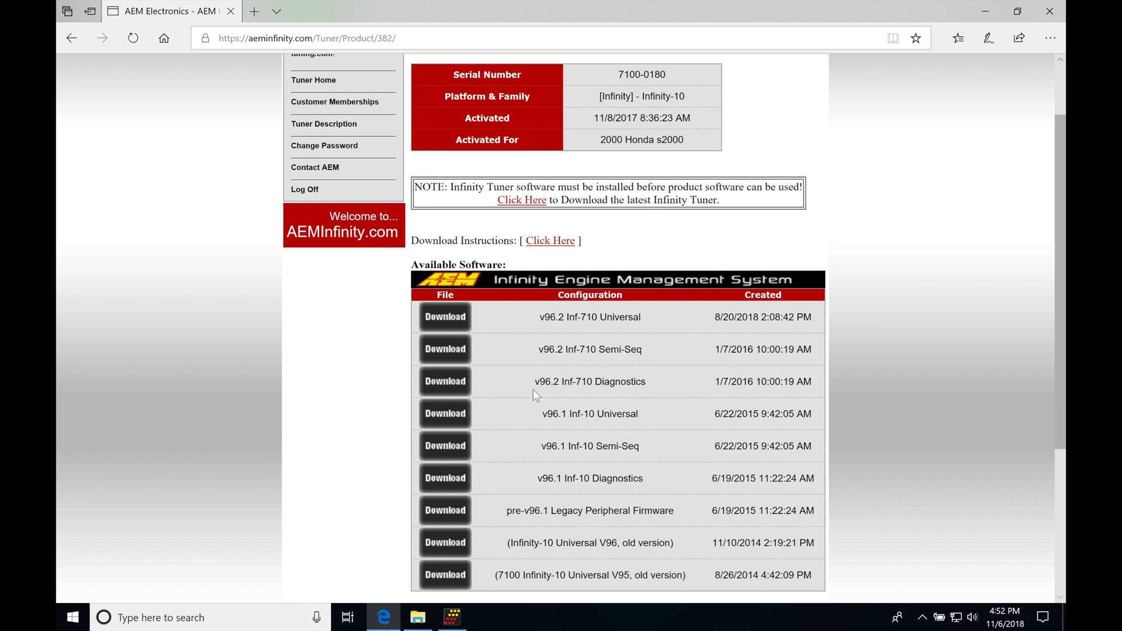
pyautogui.moveTo(573, 384)
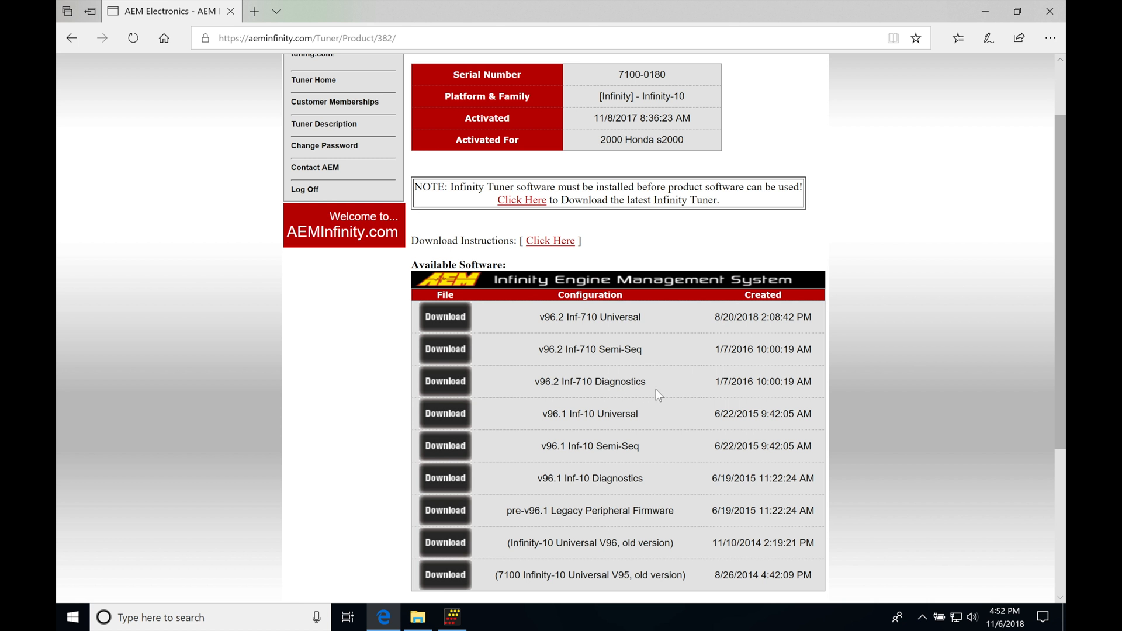
pyautogui.moveTo(631, 377)
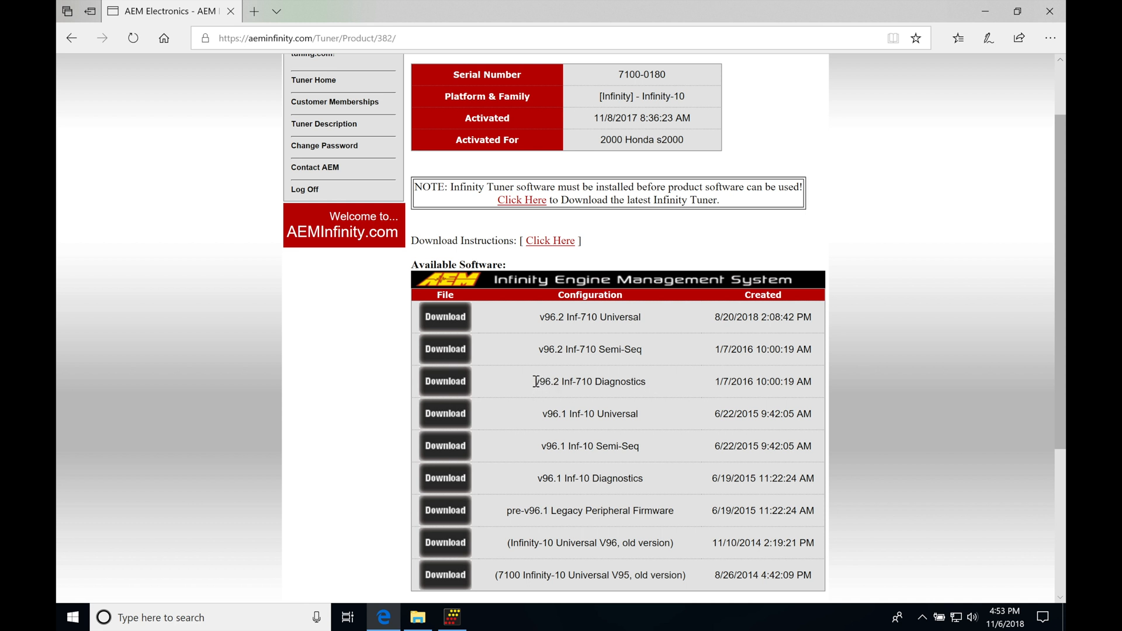
pyautogui.moveTo(534, 384)
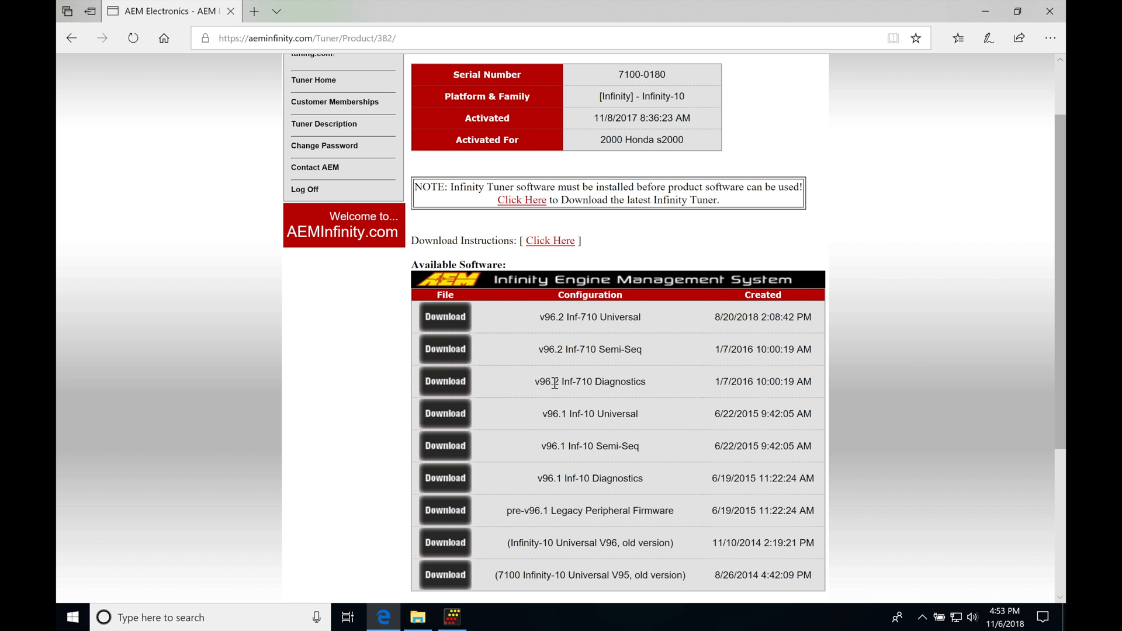
pyautogui.moveTo(557, 381)
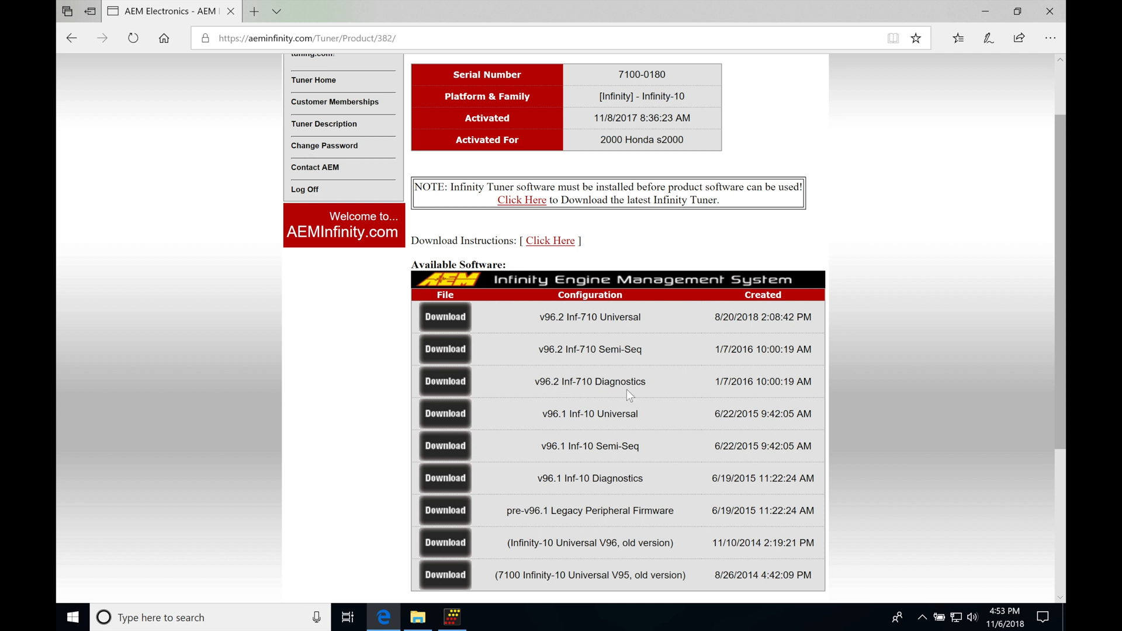
pyautogui.moveTo(511, 407)
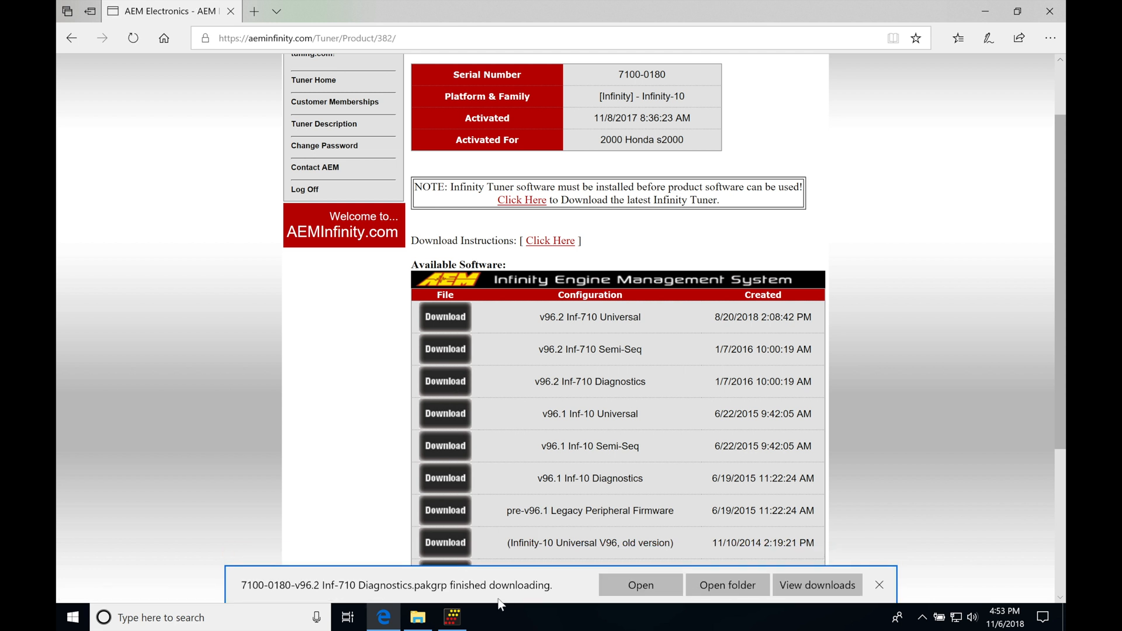
pyautogui.moveTo(727, 585)
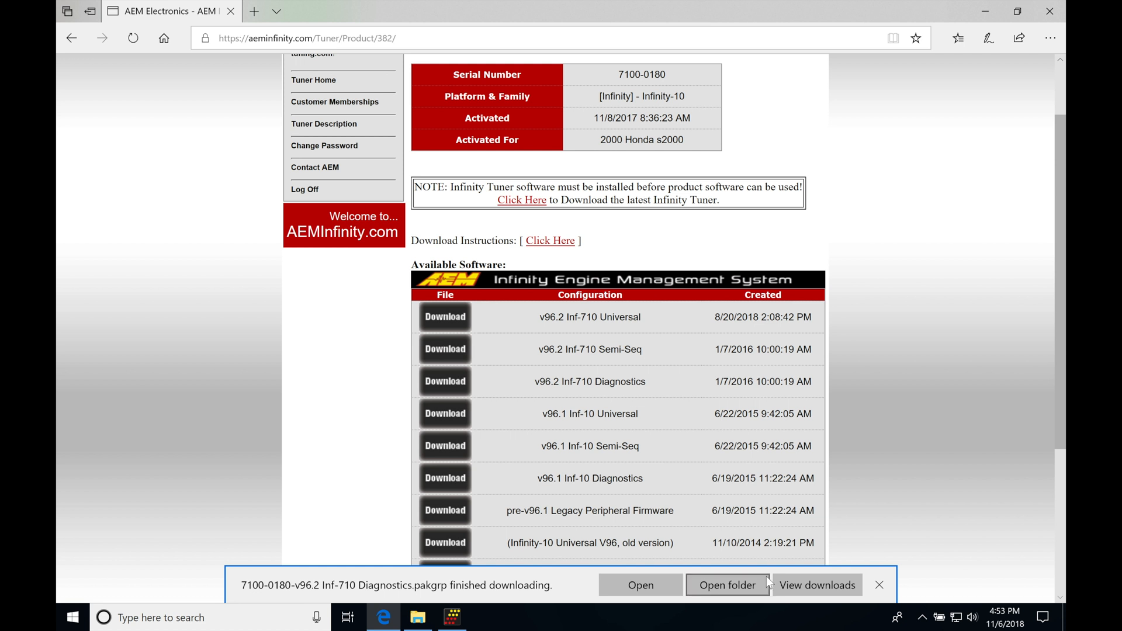
# Step: Download the v96.2 Inf-710 Diagnostics .pakgrp package
pyautogui.click(879, 584)
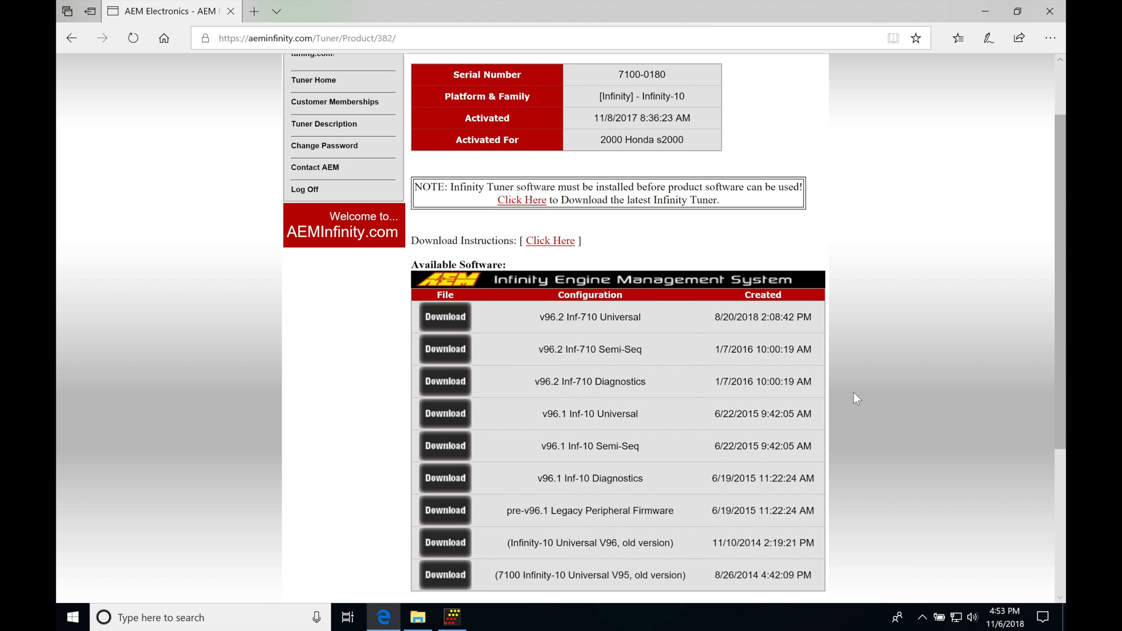